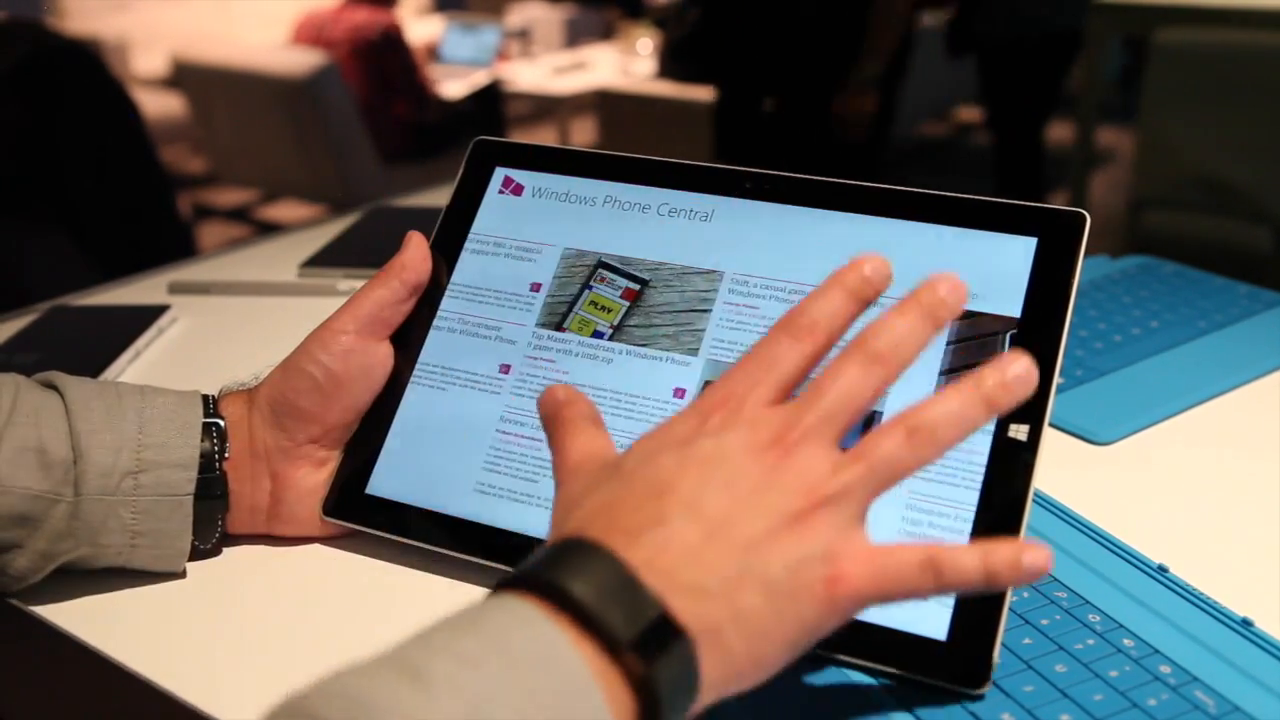
{"action": "scroll", "scroll_direction": "down", "scroll_amount": 3}
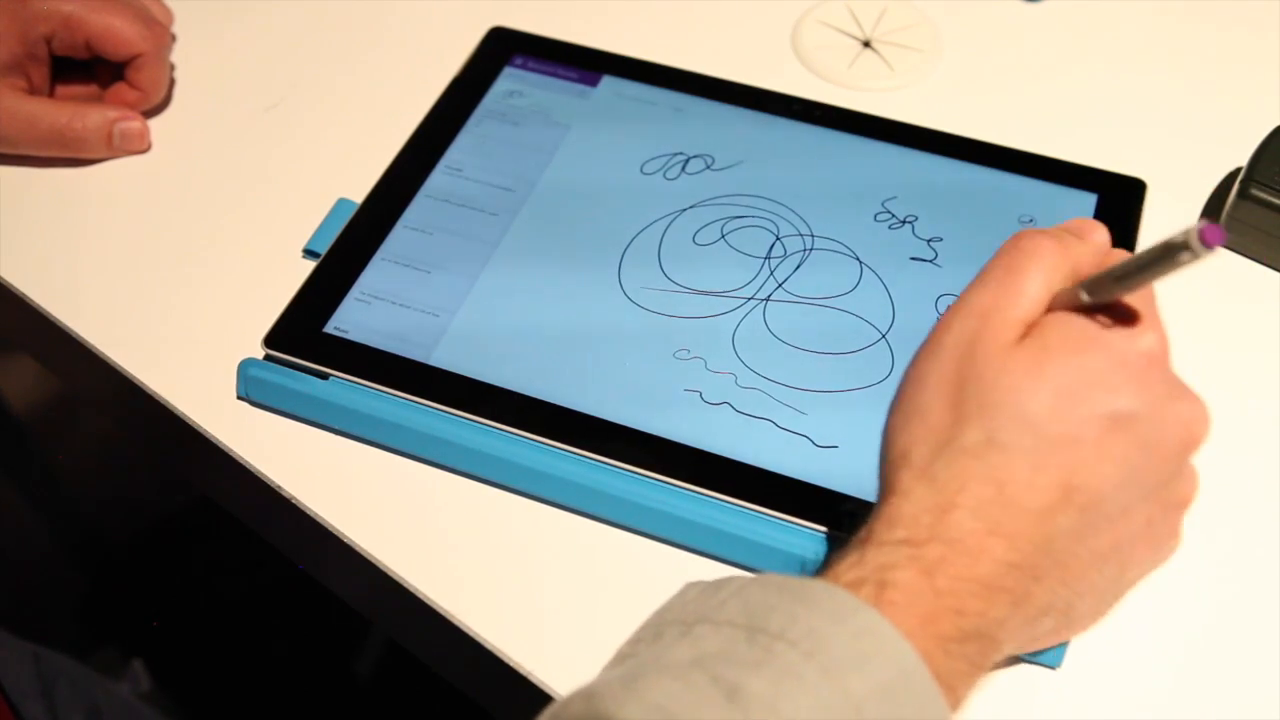
{"action": "type", "text": "Daniel is bad"}
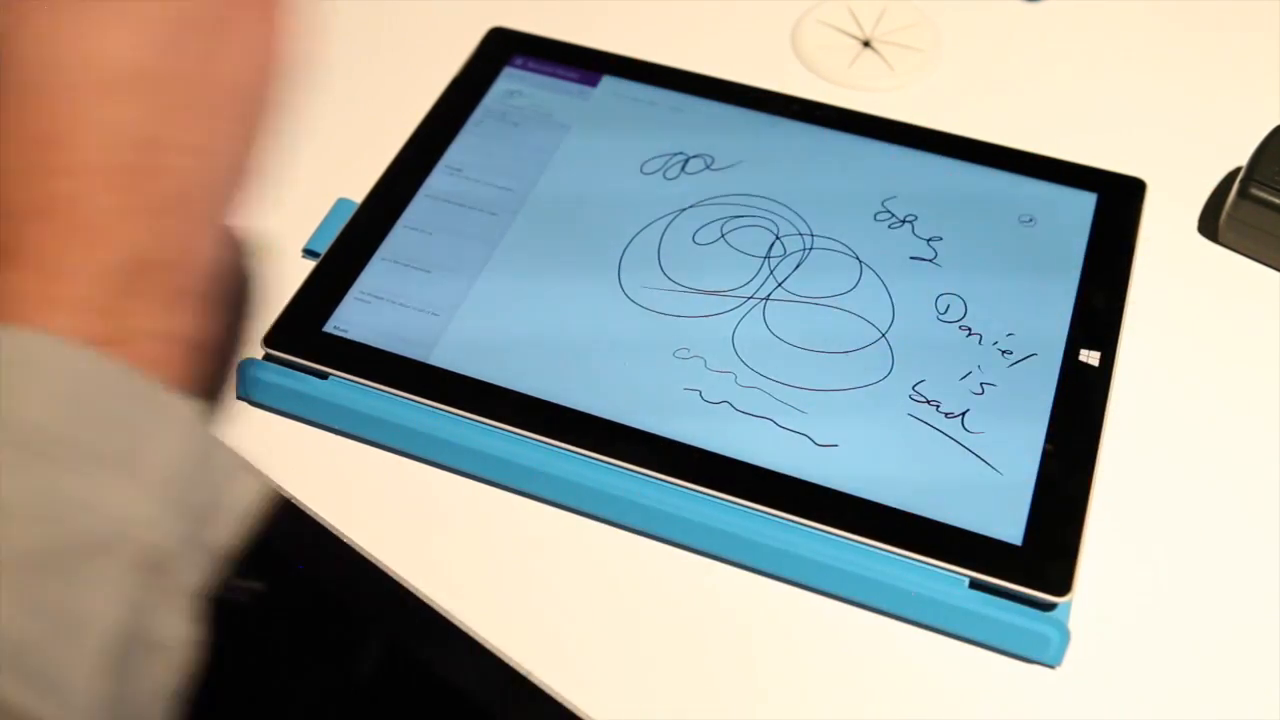